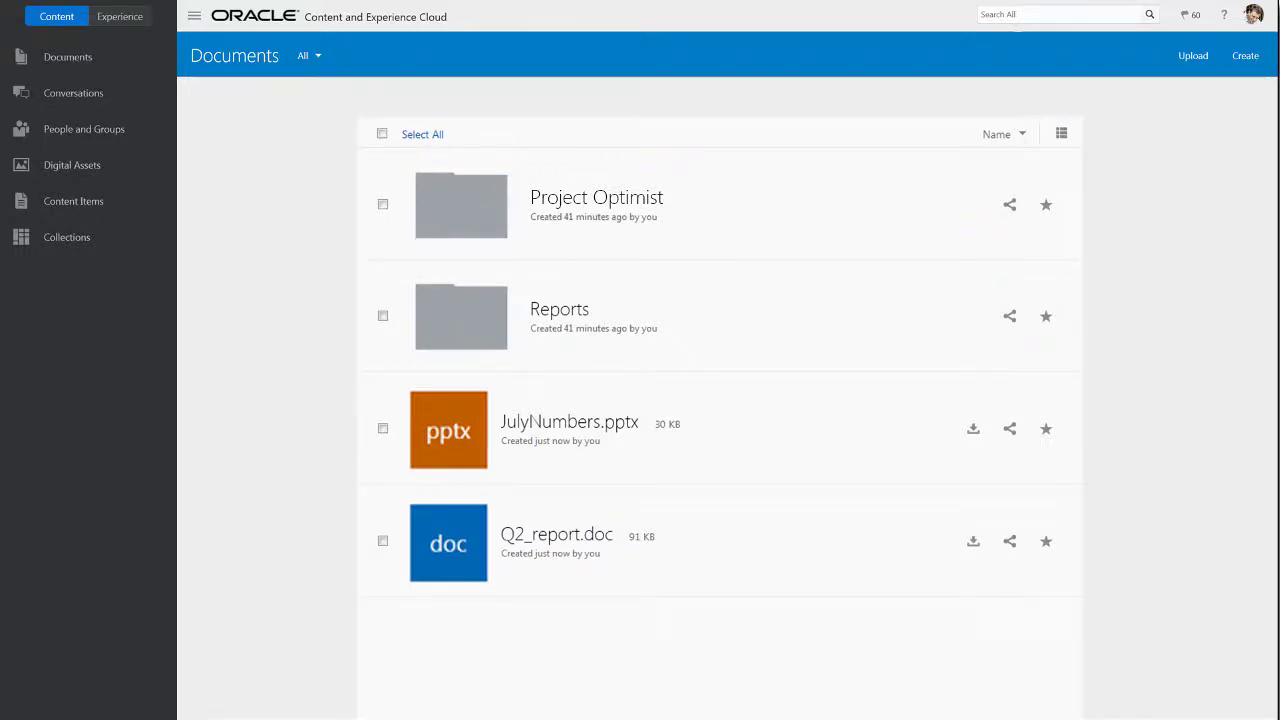
# Reach the Download Apps page from the avatar's account menu.
pyautogui.click(1252, 14)
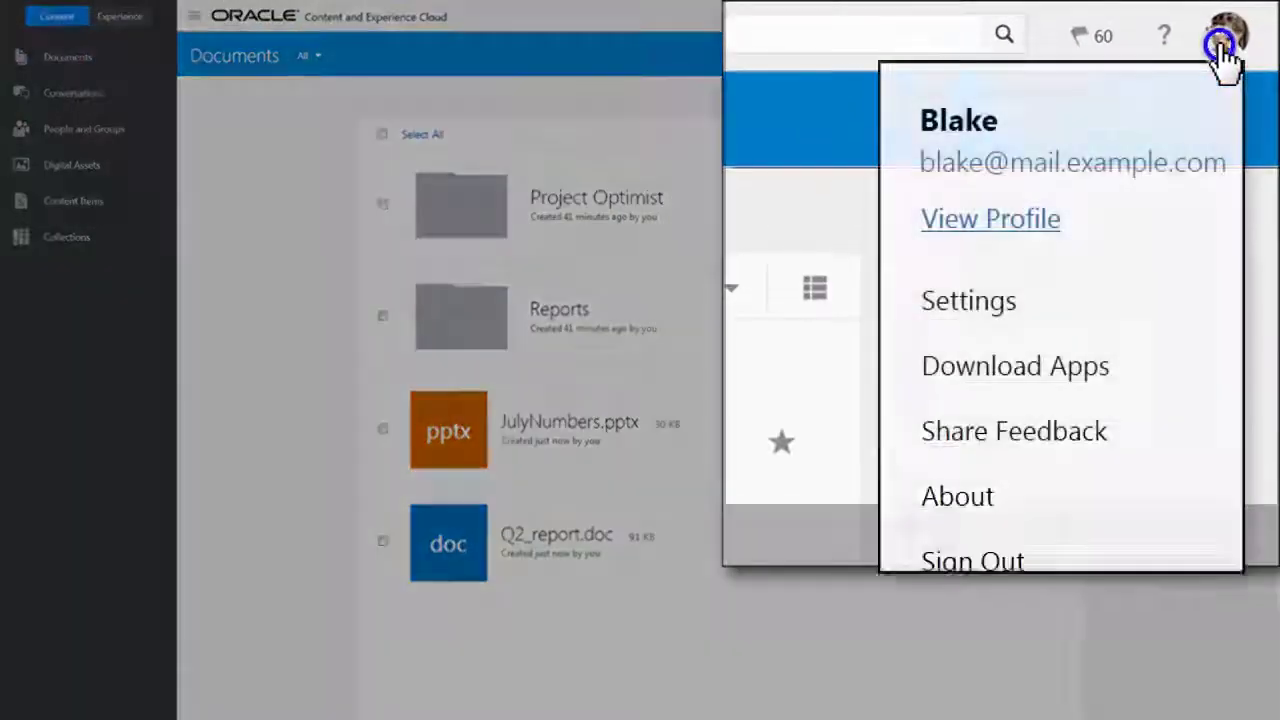
pyautogui.click(1016, 364)
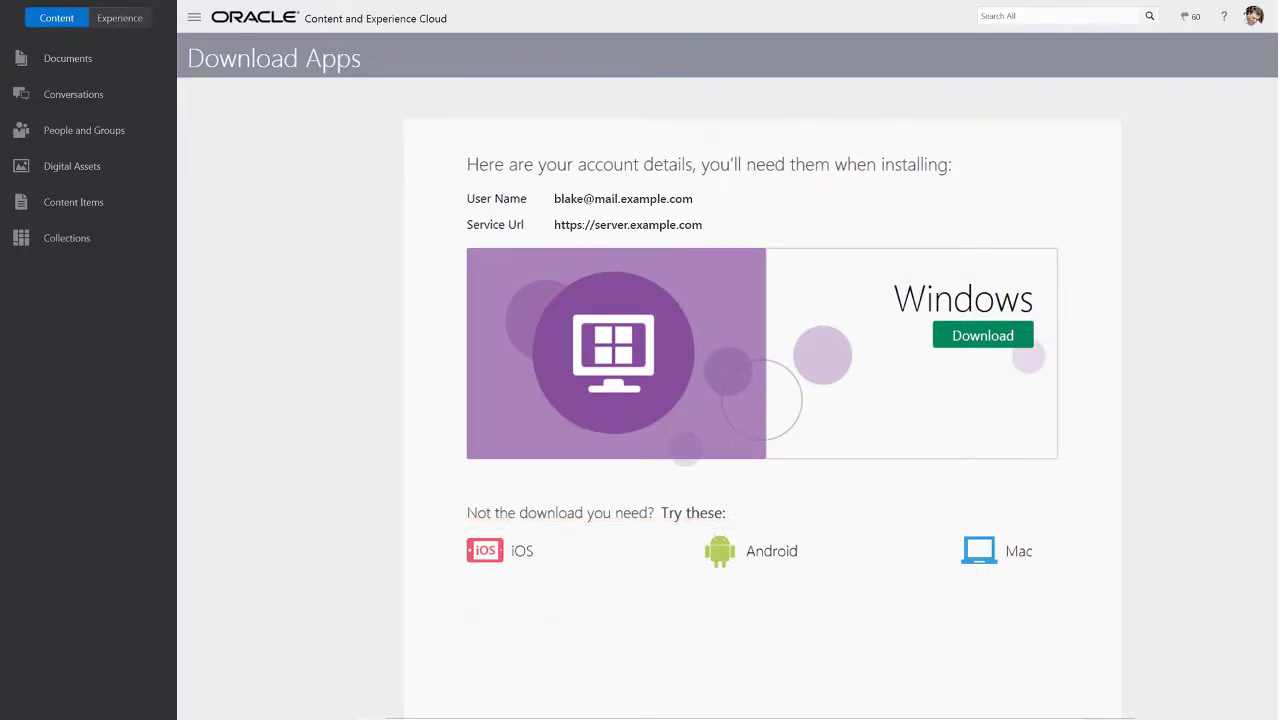
# Download the Windows desktop installer oracle_content_setup.exe.
pyautogui.click(982, 336)
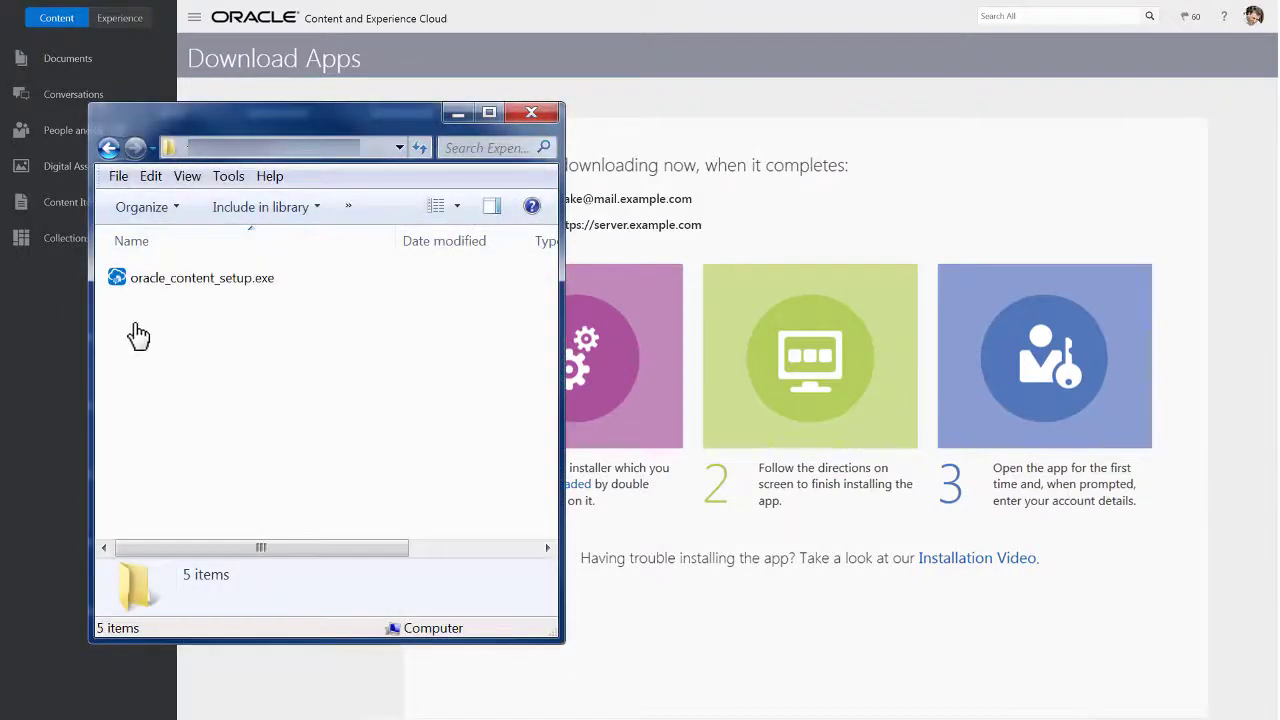
# Run oracle_content_setup.exe through the InstallShield Wizard until the sign-in welcome appears.
pyautogui.doubleClick(202, 278)
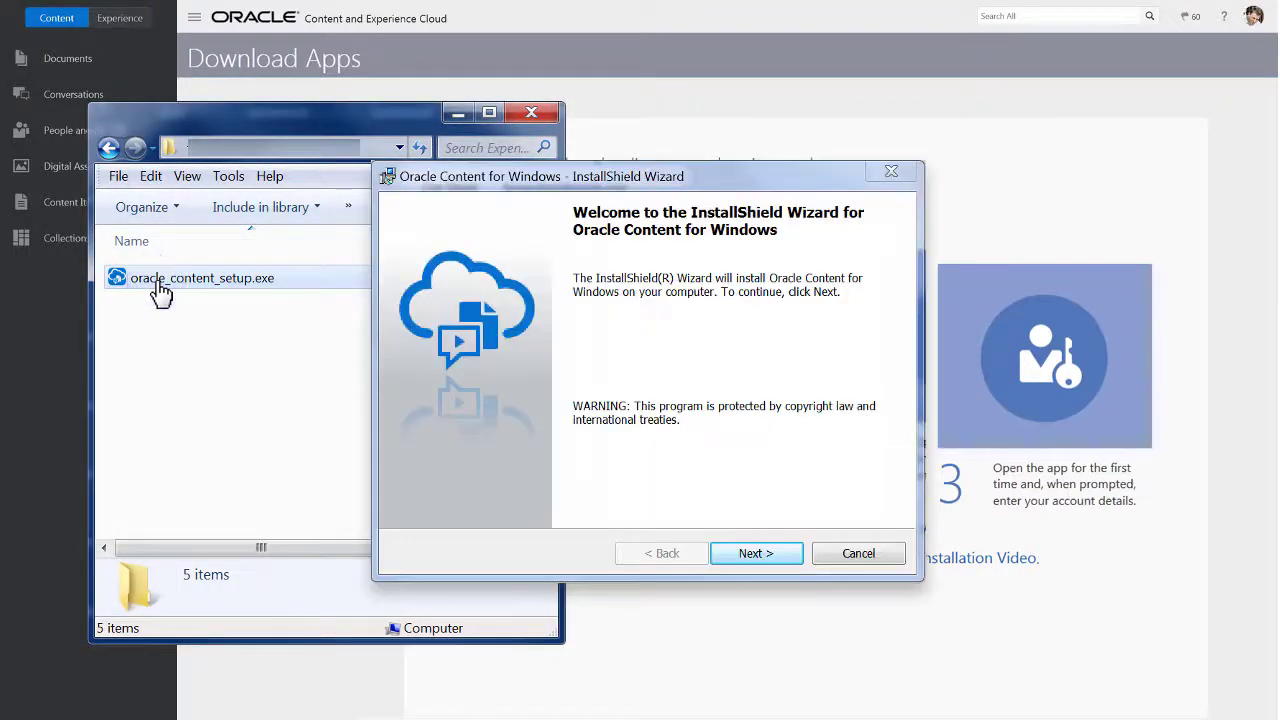
pyautogui.click(756, 552)
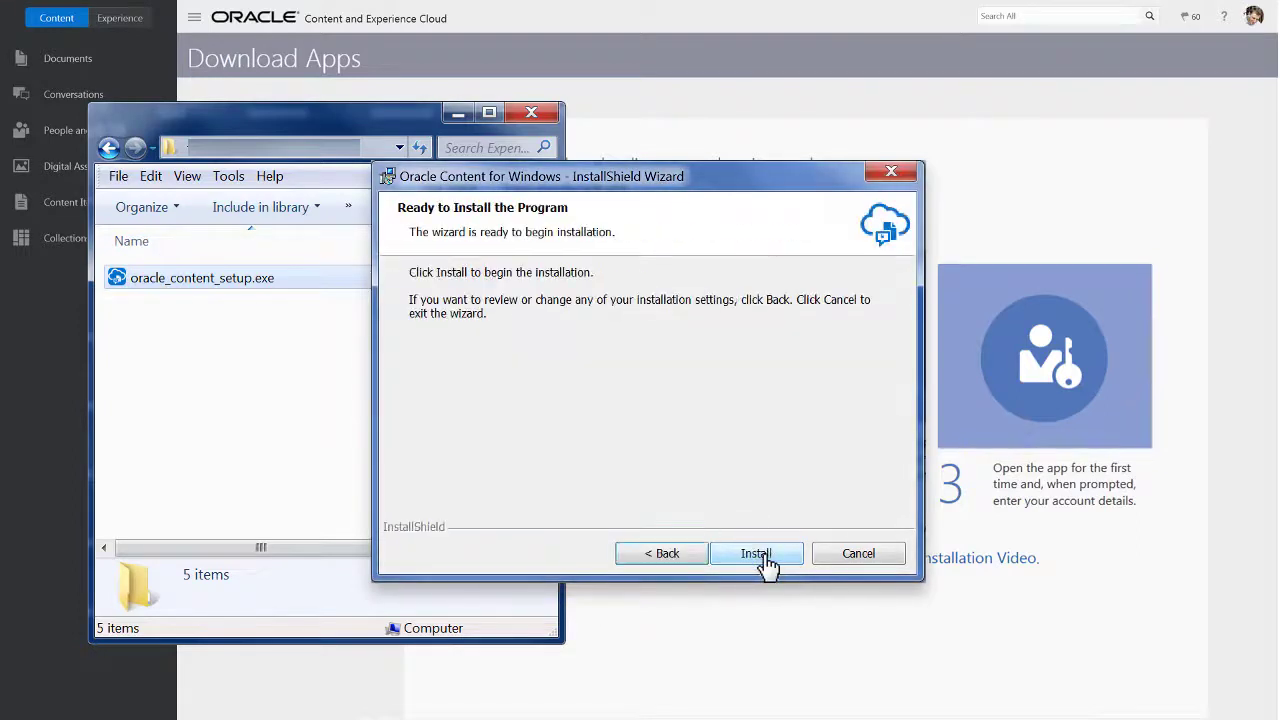
pyautogui.click(756, 552)
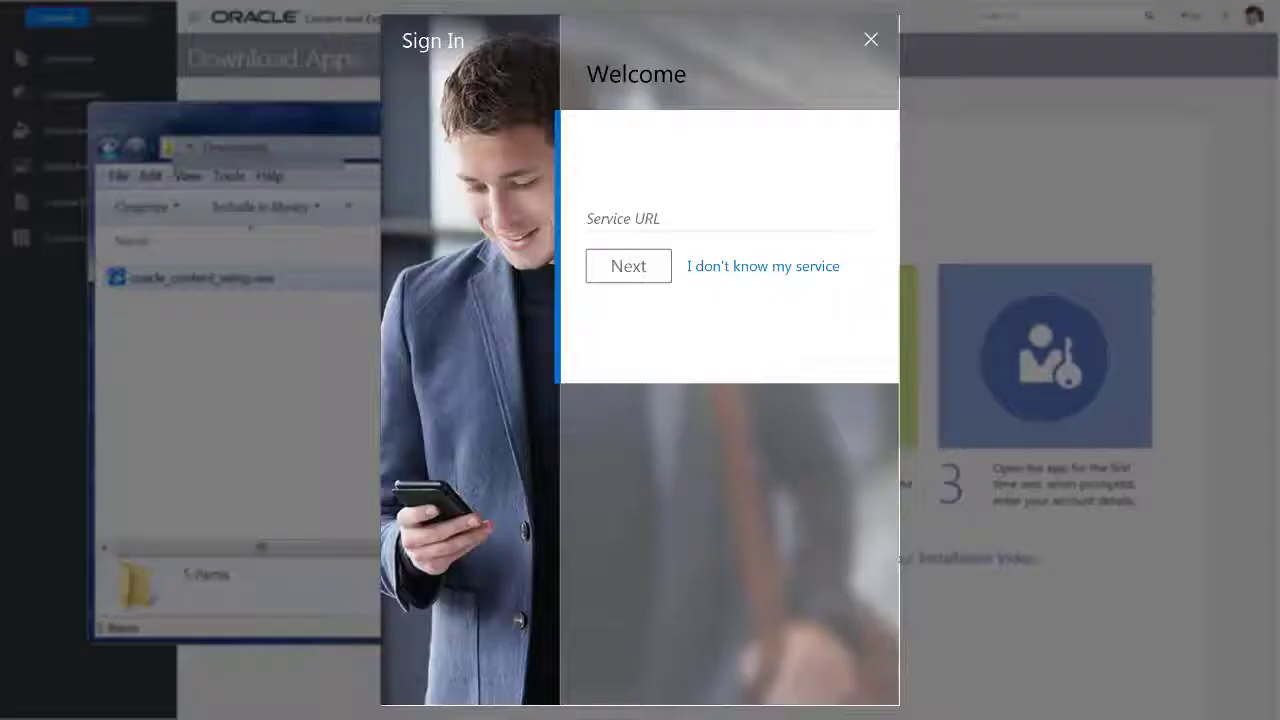
pyautogui.write('https://server.example.com')
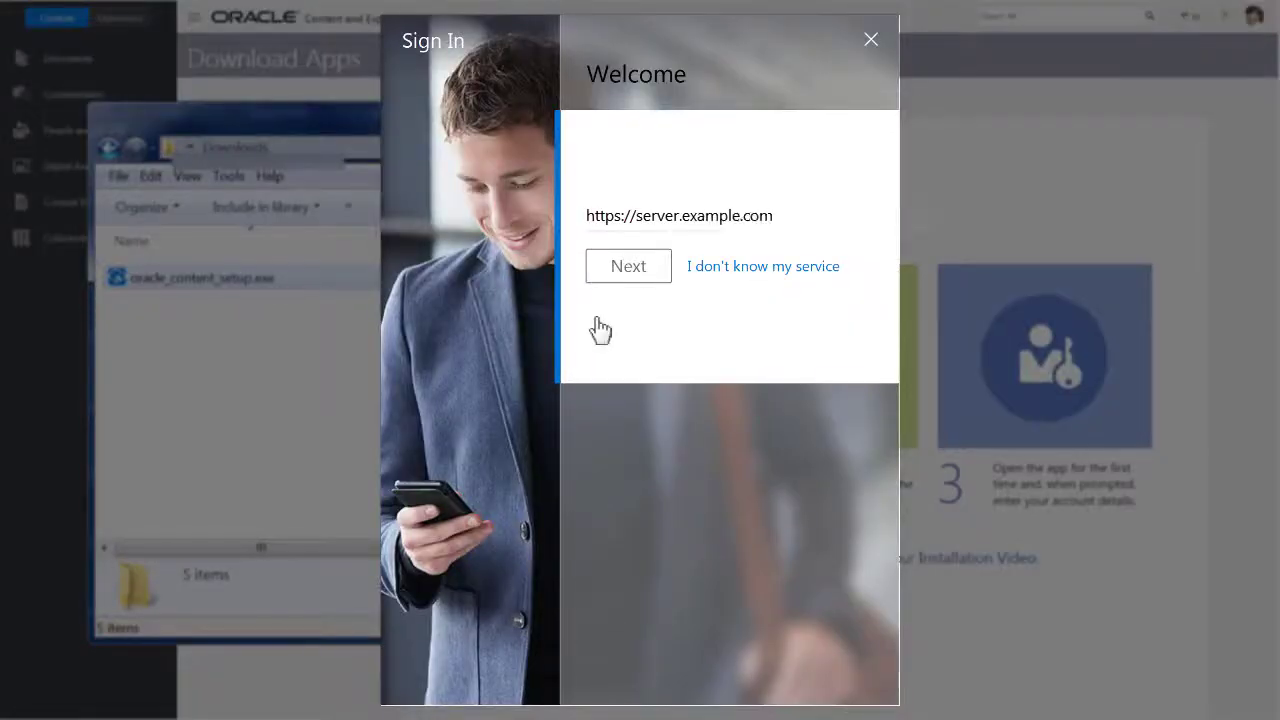
pyautogui.click(628, 264)
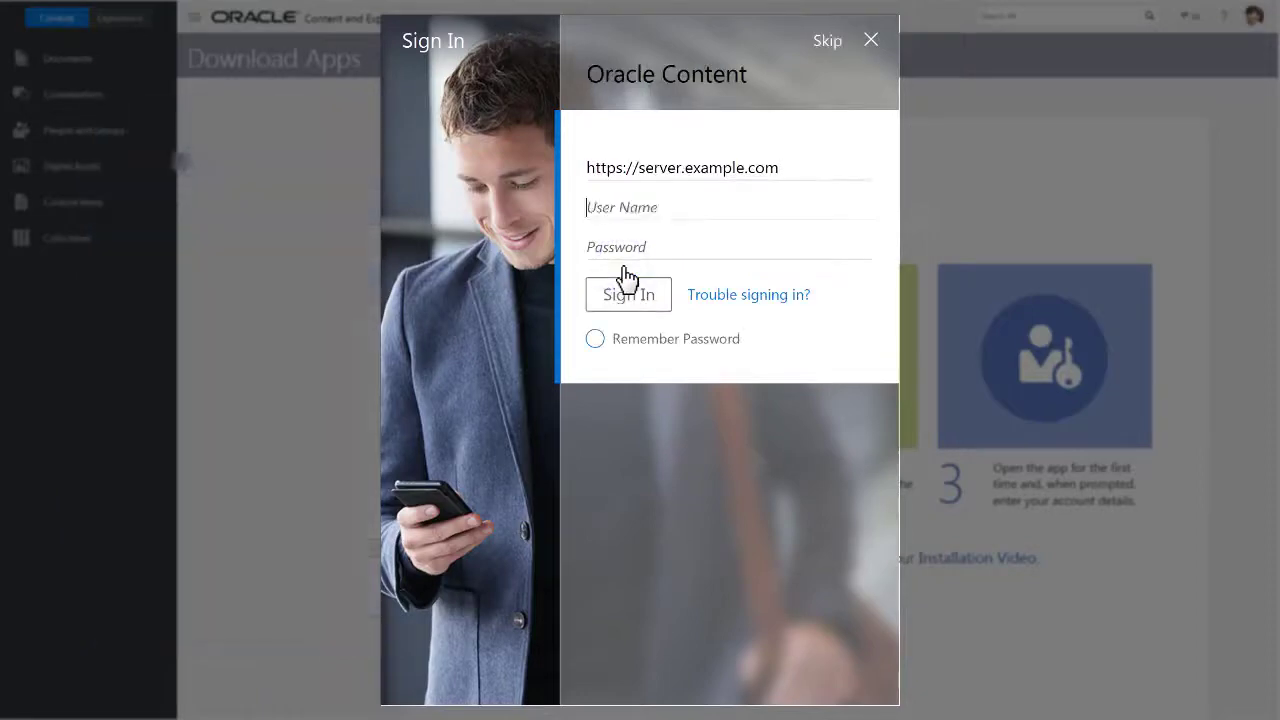
pyautogui.write('blake@mail.example.com')
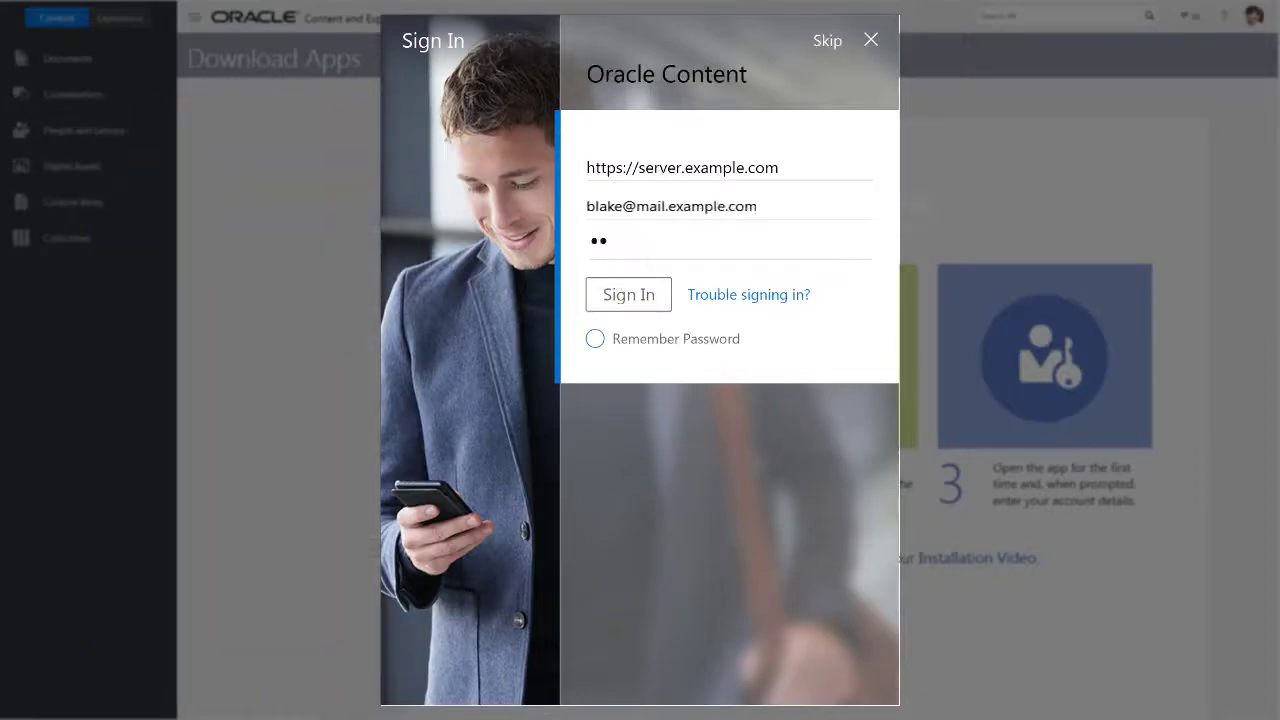
pyautogui.click(628, 294)
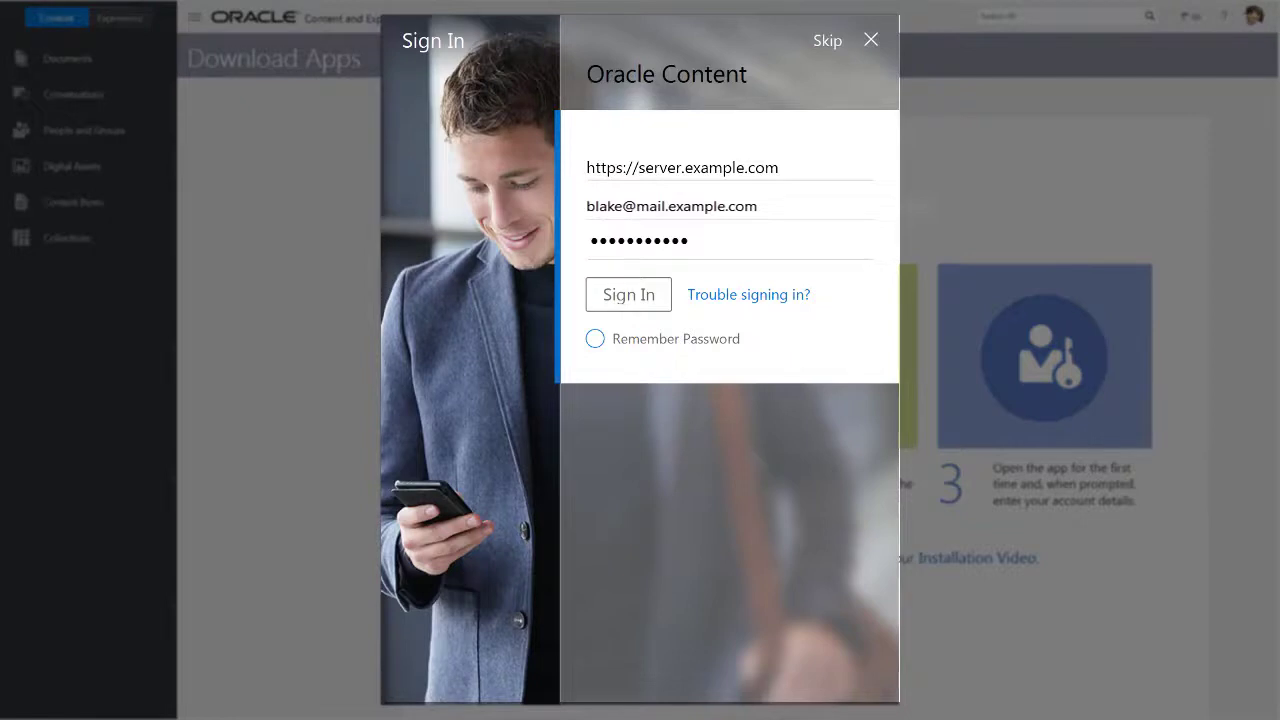
pyautogui.click(596, 338)
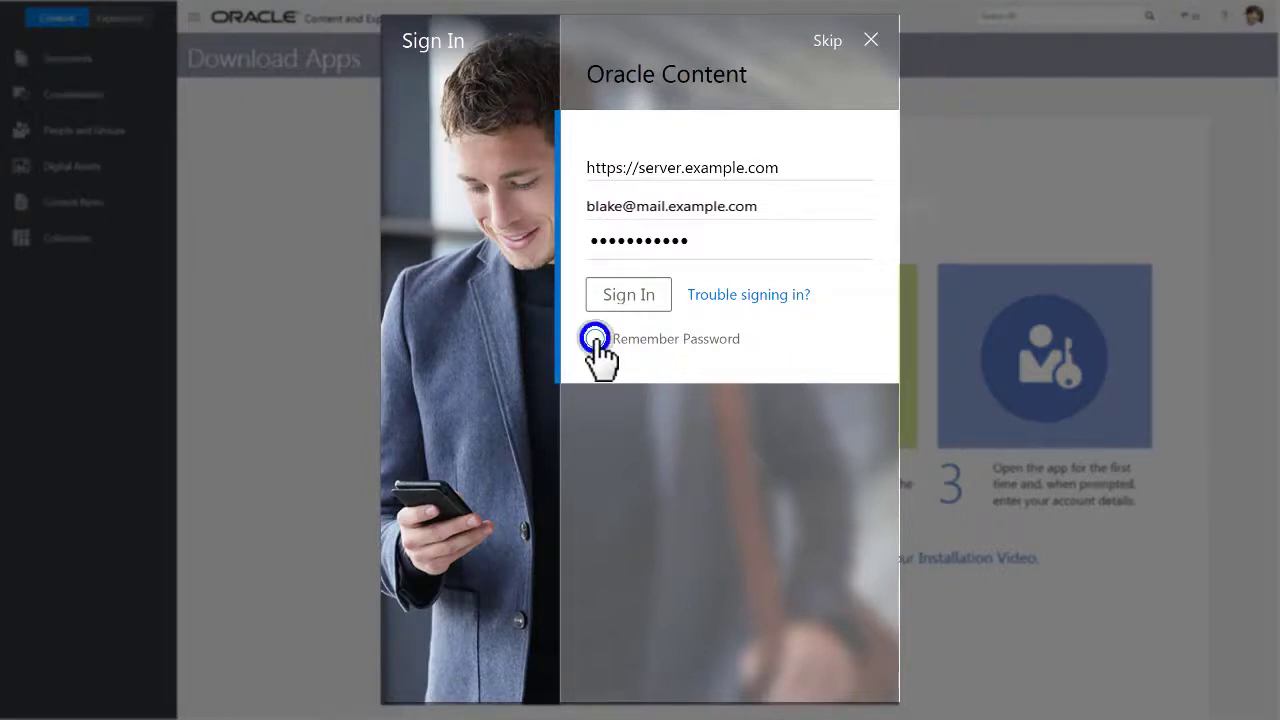
pyautogui.click(596, 338)
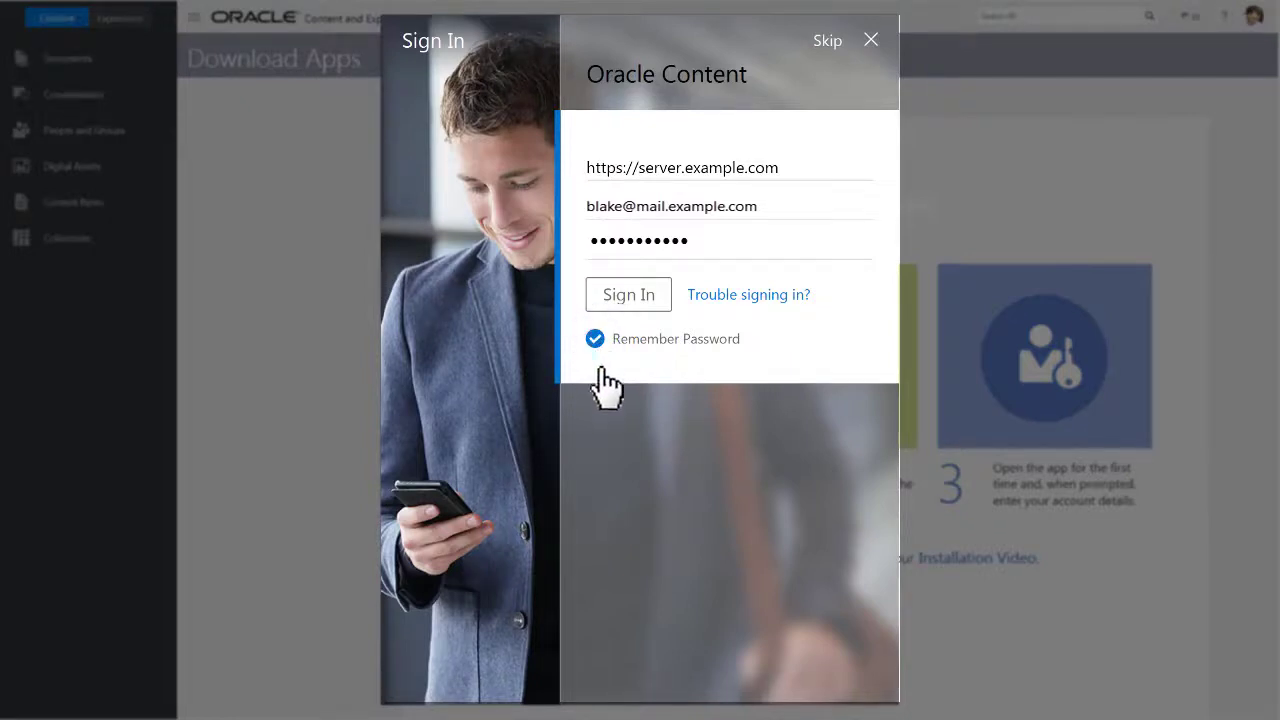
pyautogui.click(628, 294)
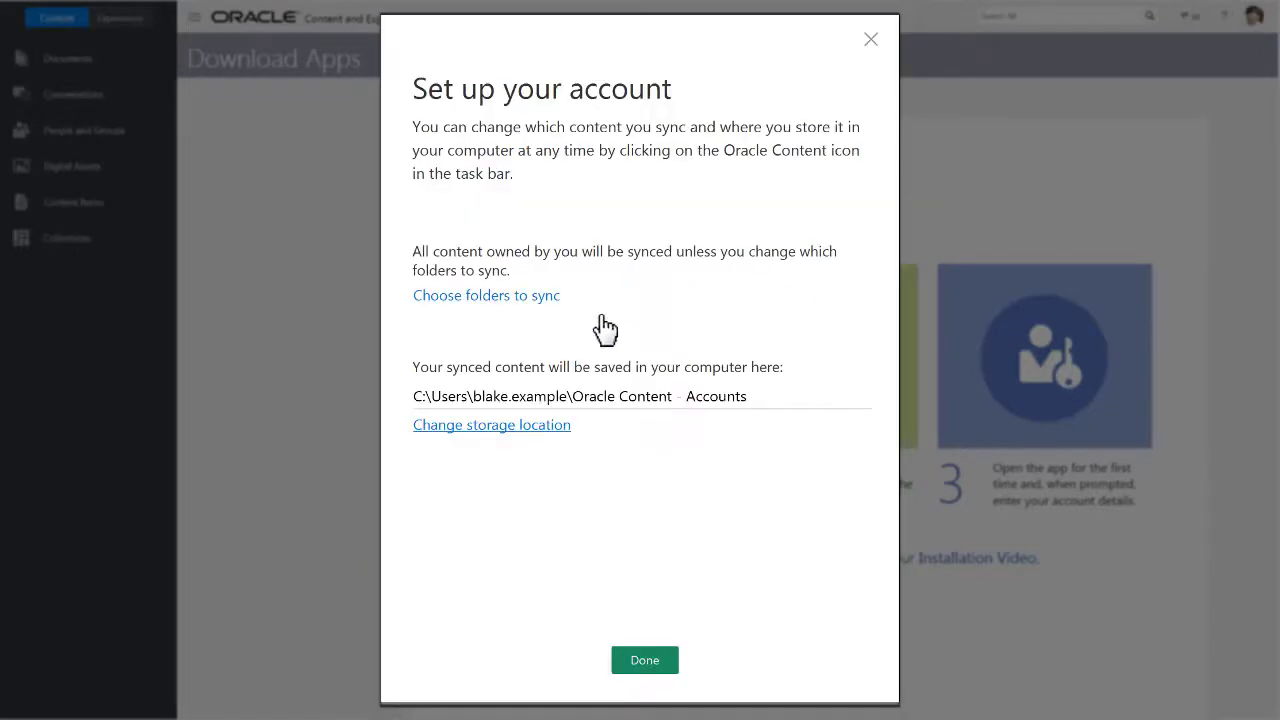
# Review Shared with You and Owned by You folders, then choose to sync individual folders.
pyautogui.click(486, 296)
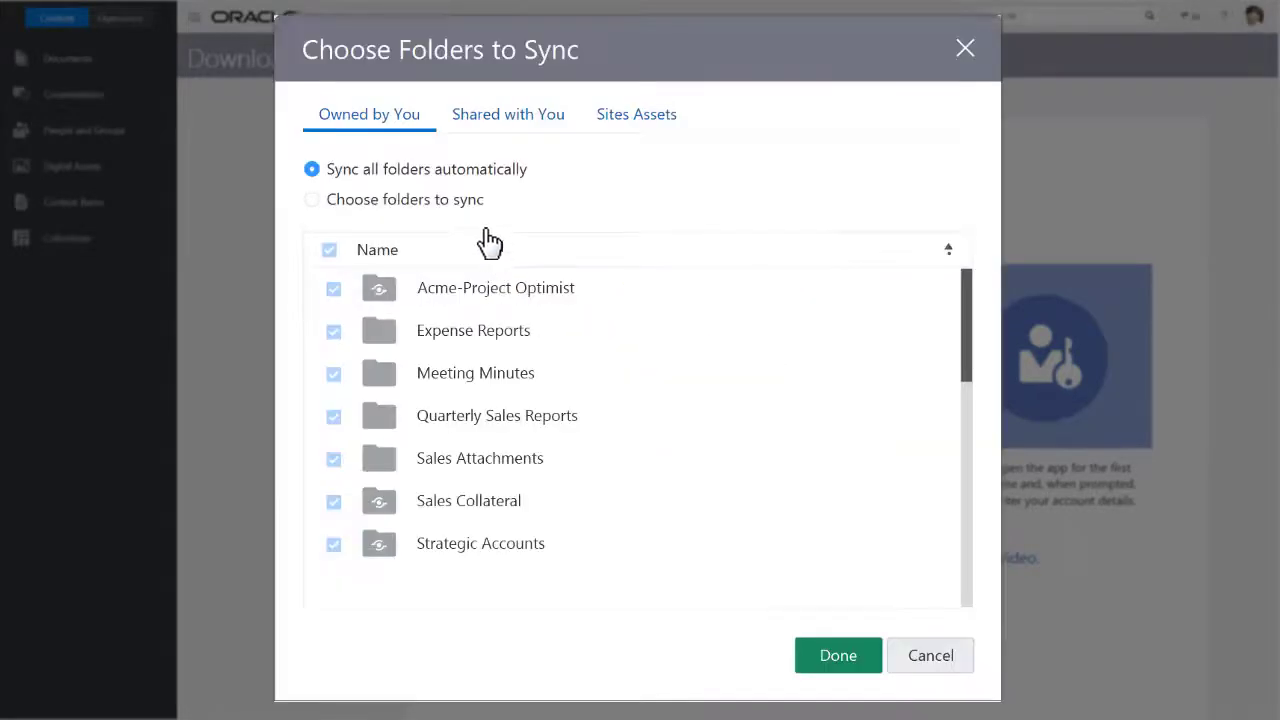
pyautogui.click(508, 114)
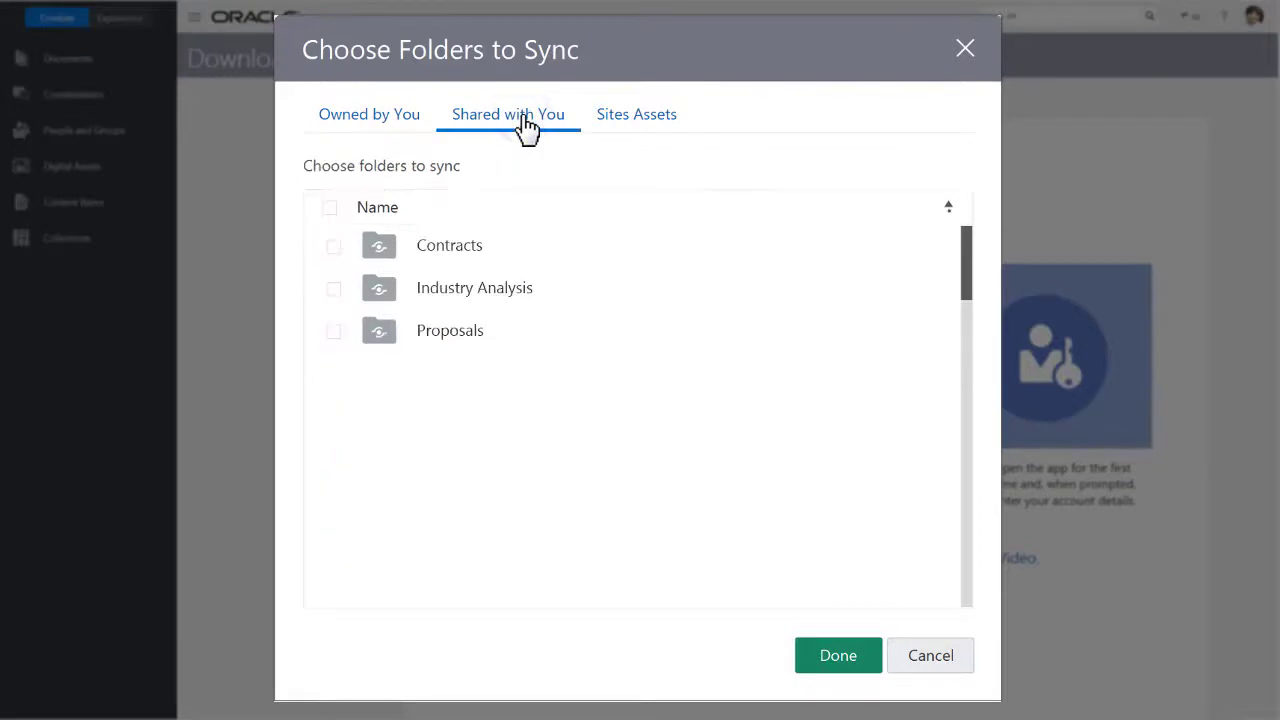
pyautogui.click(368, 112)
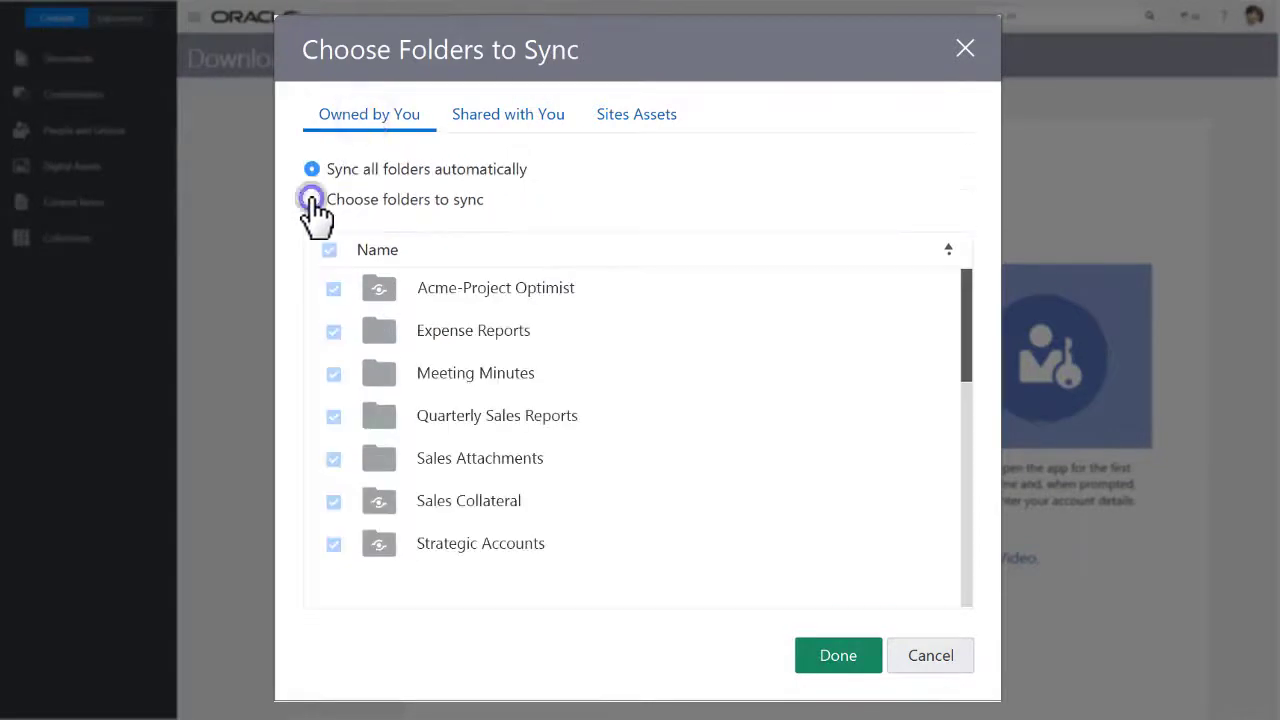
pyautogui.click(312, 200)
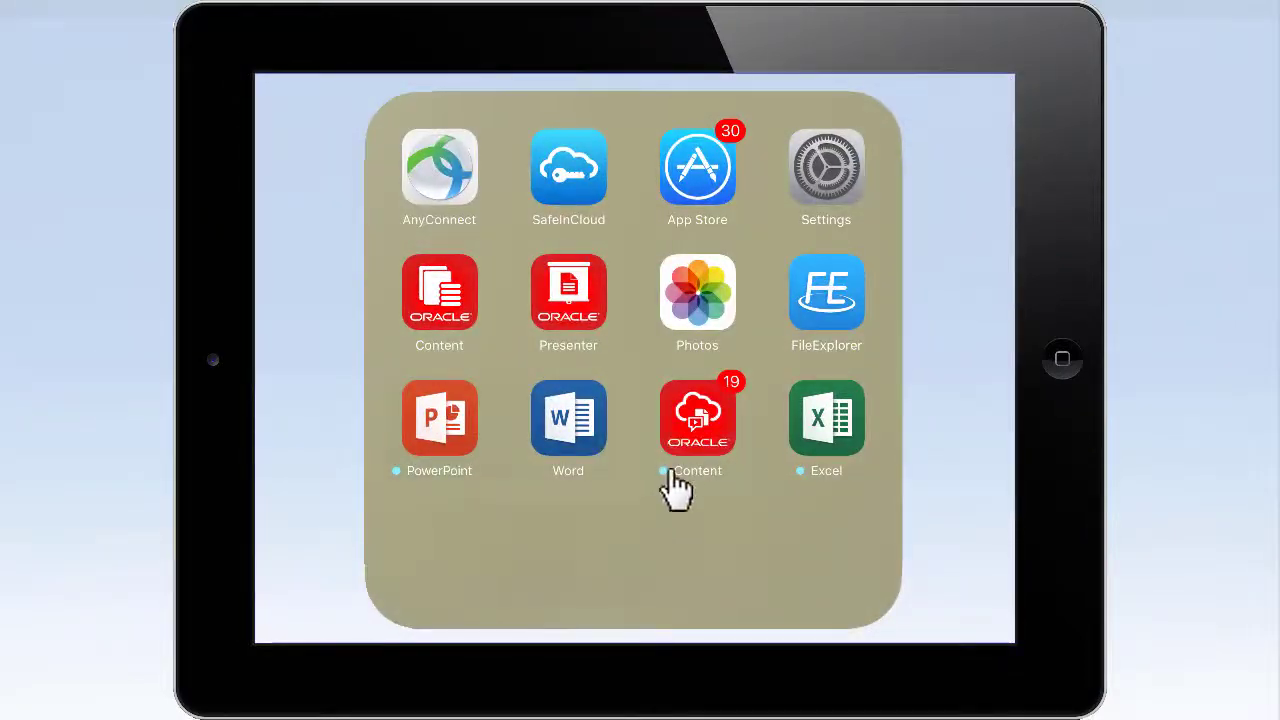
pyautogui.click(696, 414)
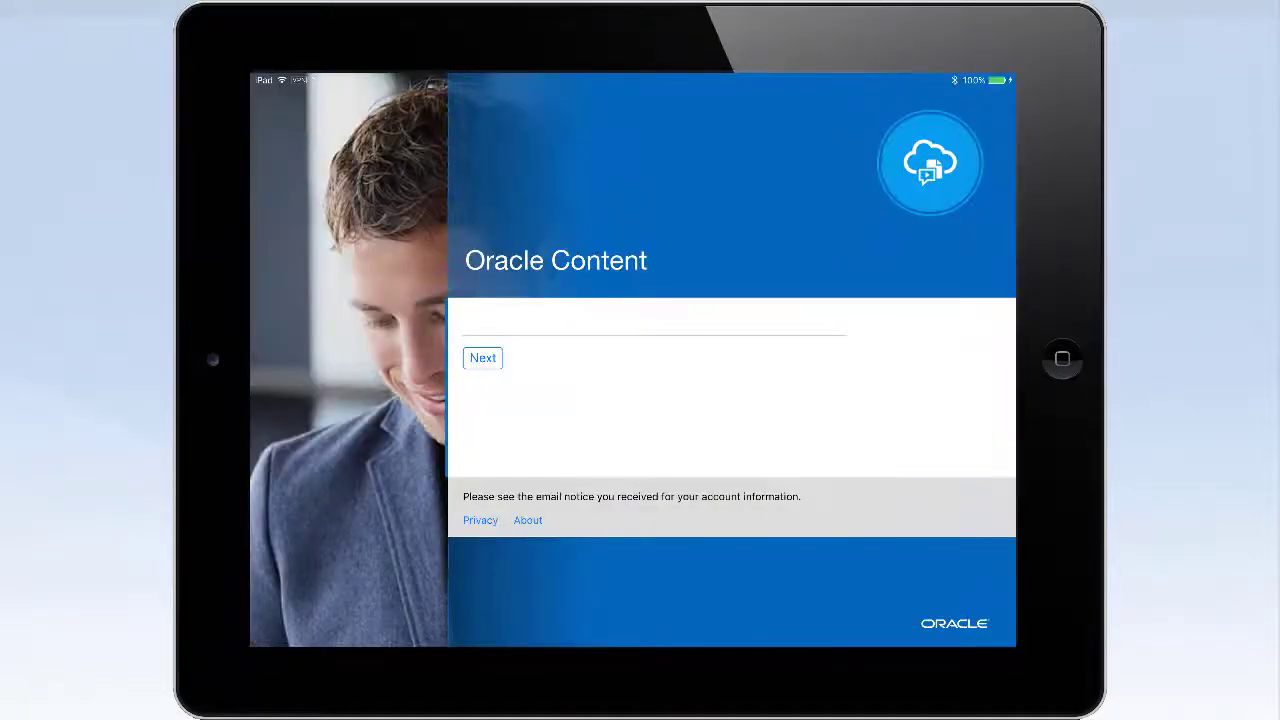
pyautogui.write('https://server.example.com')
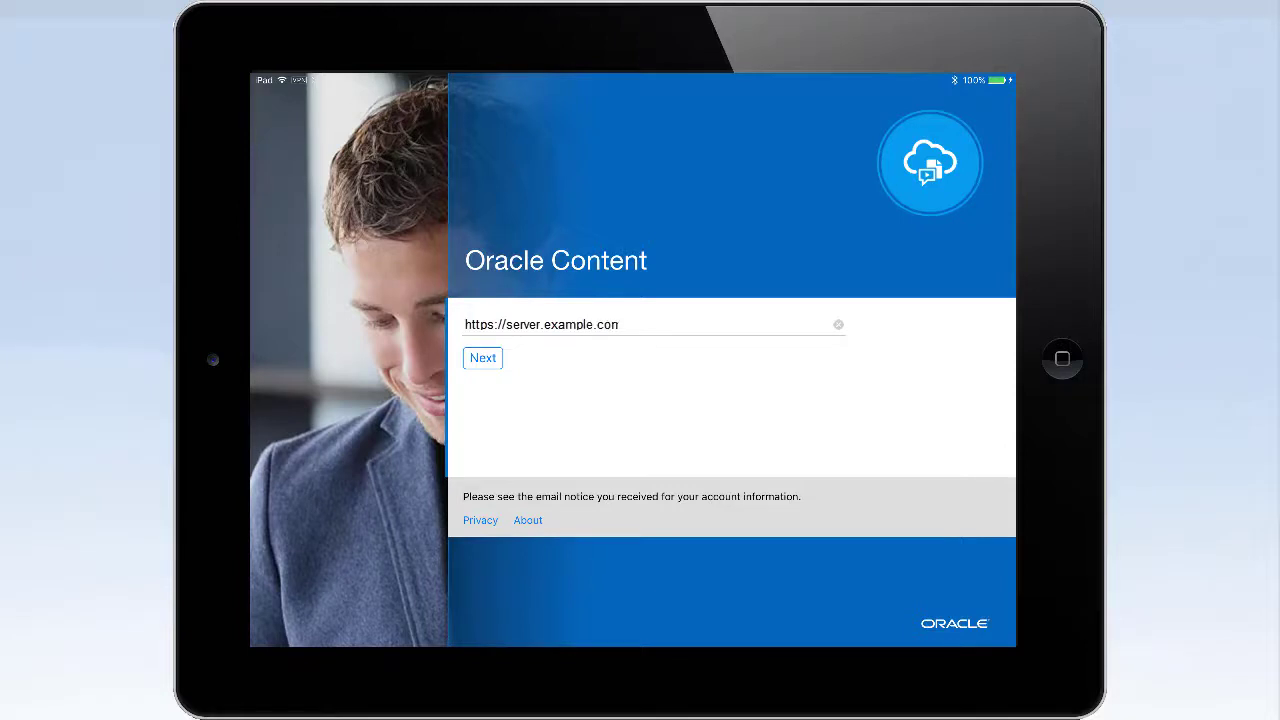
pyautogui.click(482, 356)
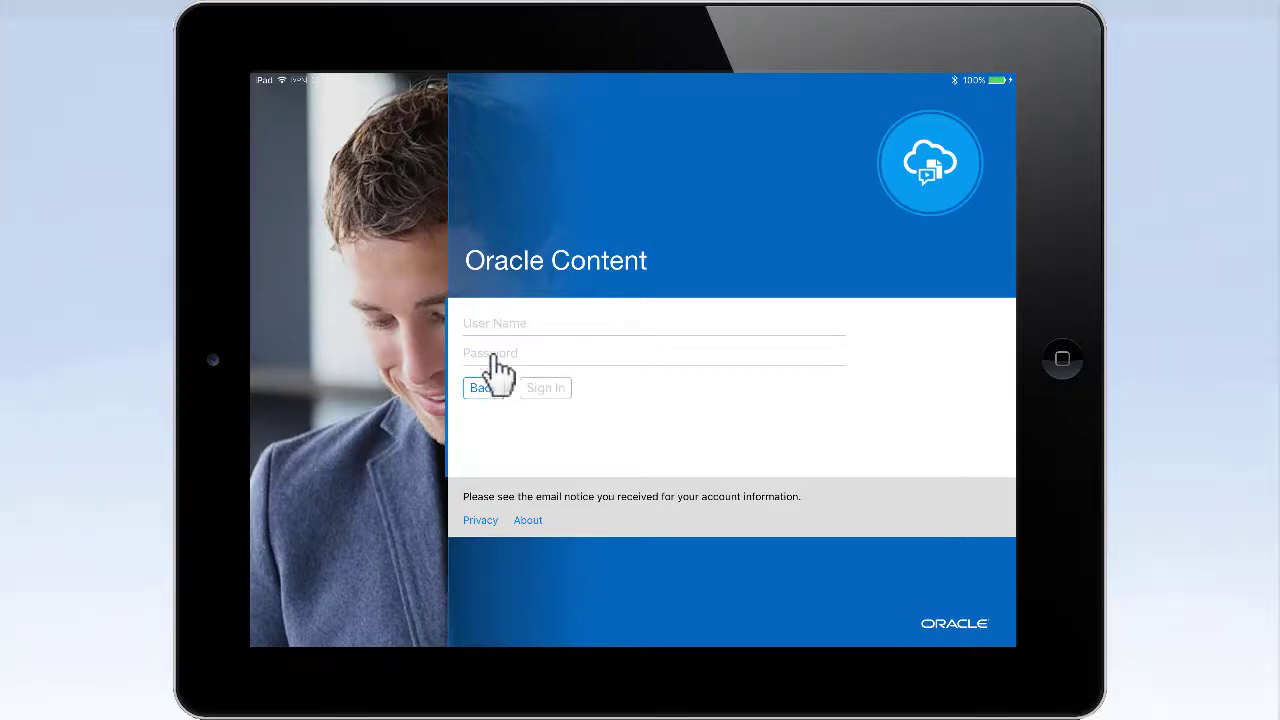